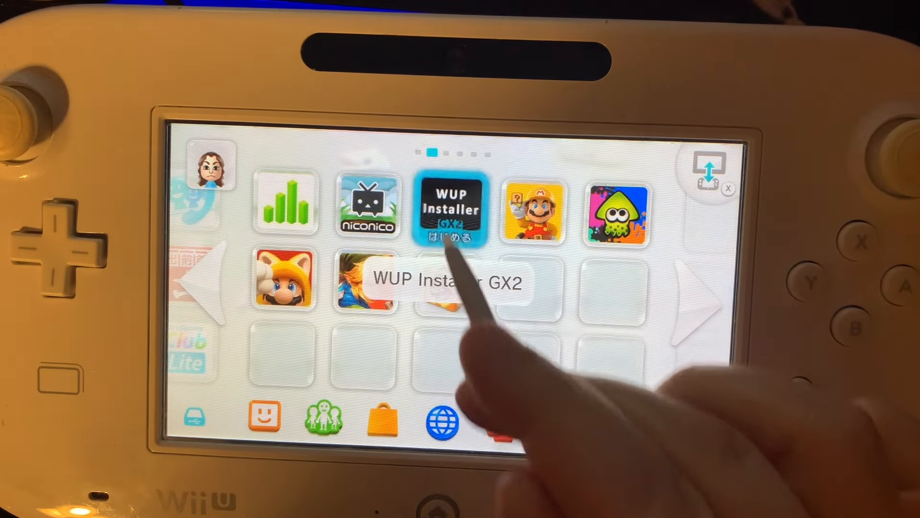
Install NUSspli from the WUP Installer GX2 icon, then launch the new NUSspli icon to its loading log.
click(453, 208)
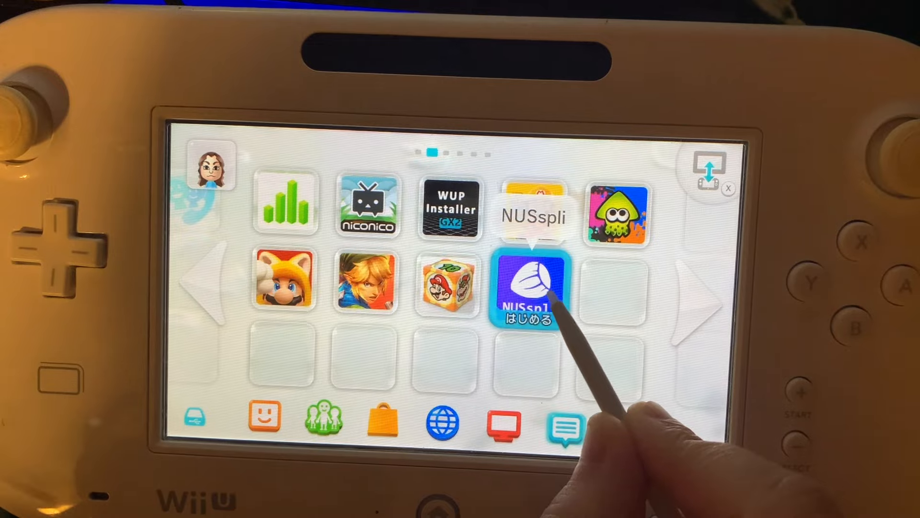
click(528, 285)
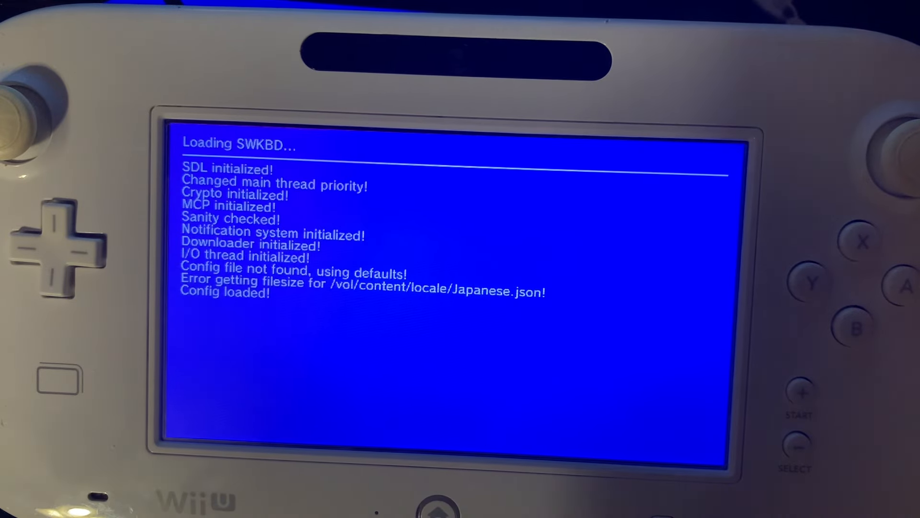